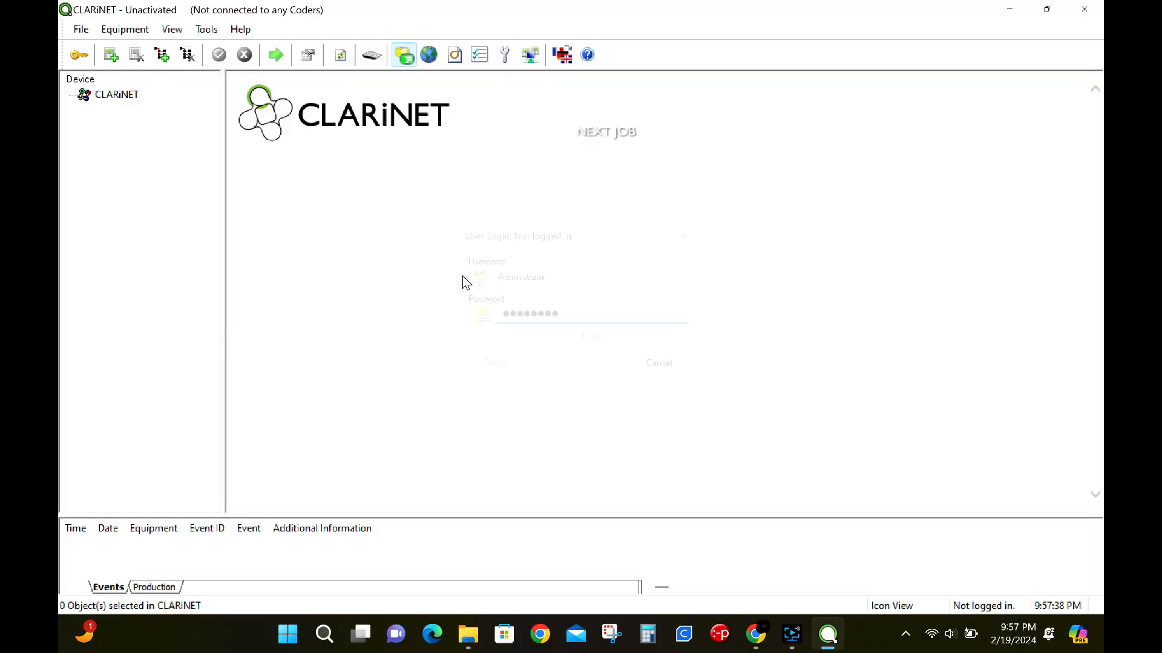
# - Log in as Administrator and open the Tools menu
pyautogui.click(590, 336)
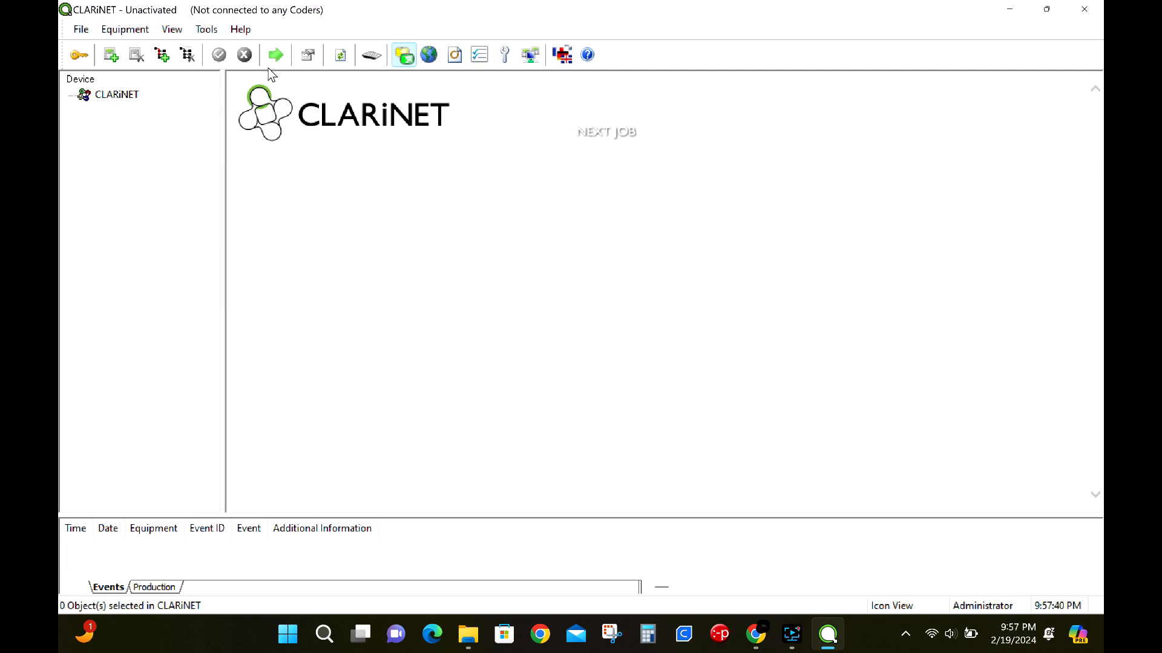
pyautogui.click(206, 29)
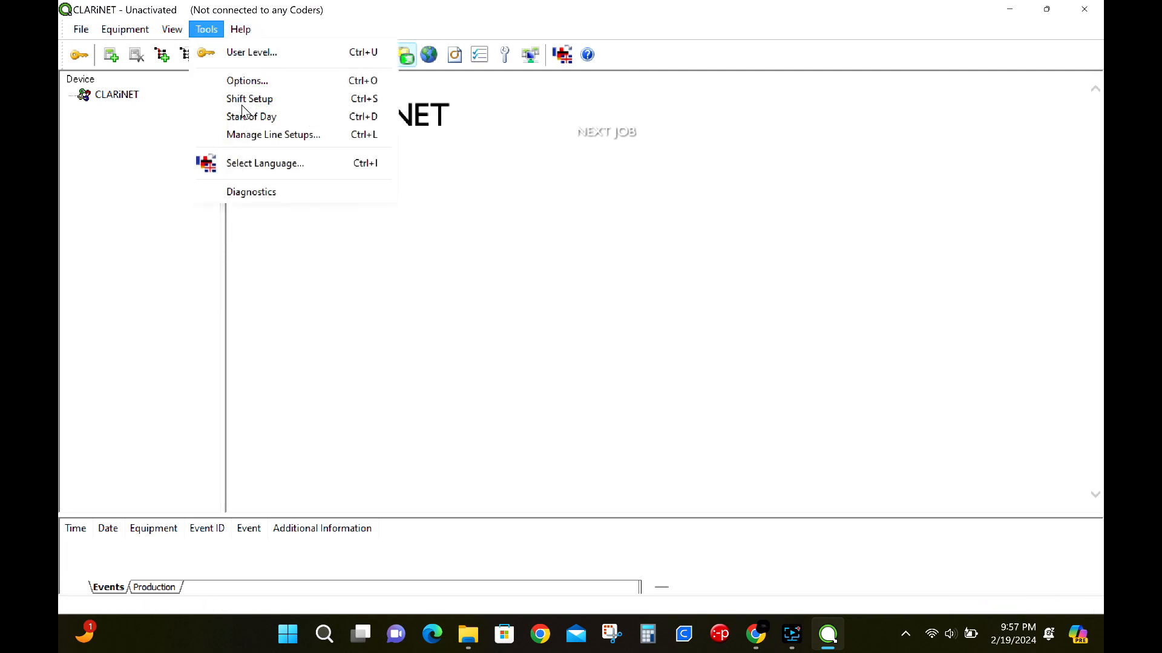
# - Open Tools > Options and show the Settings page
pyautogui.click(246, 80)
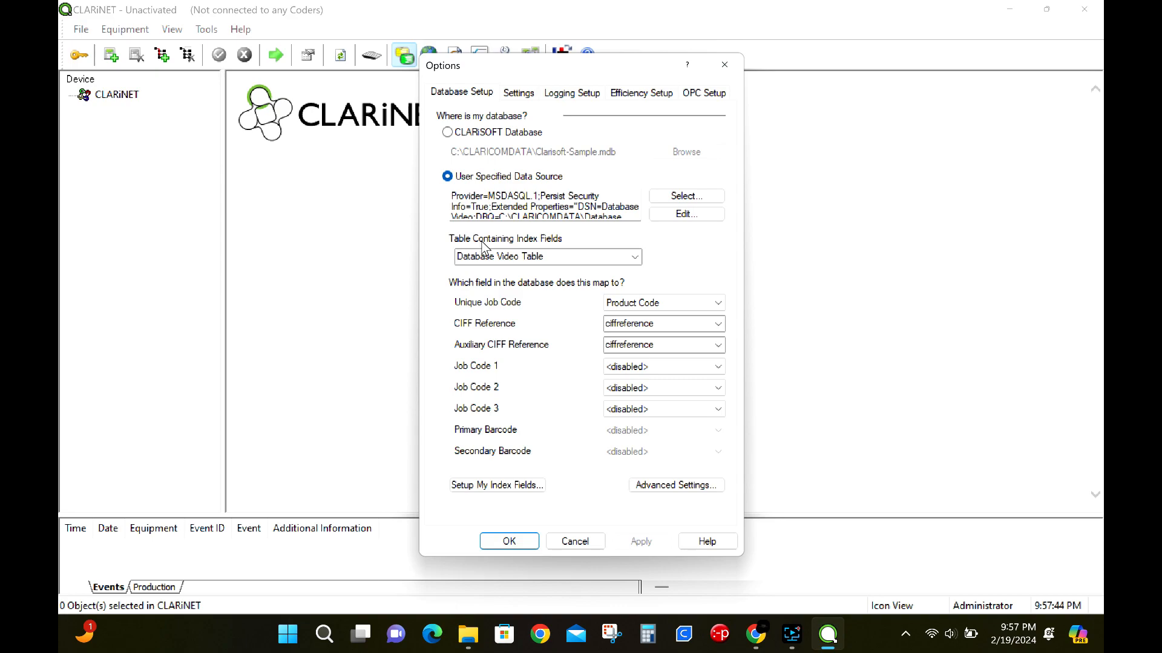
pyautogui.moveTo(518, 93)
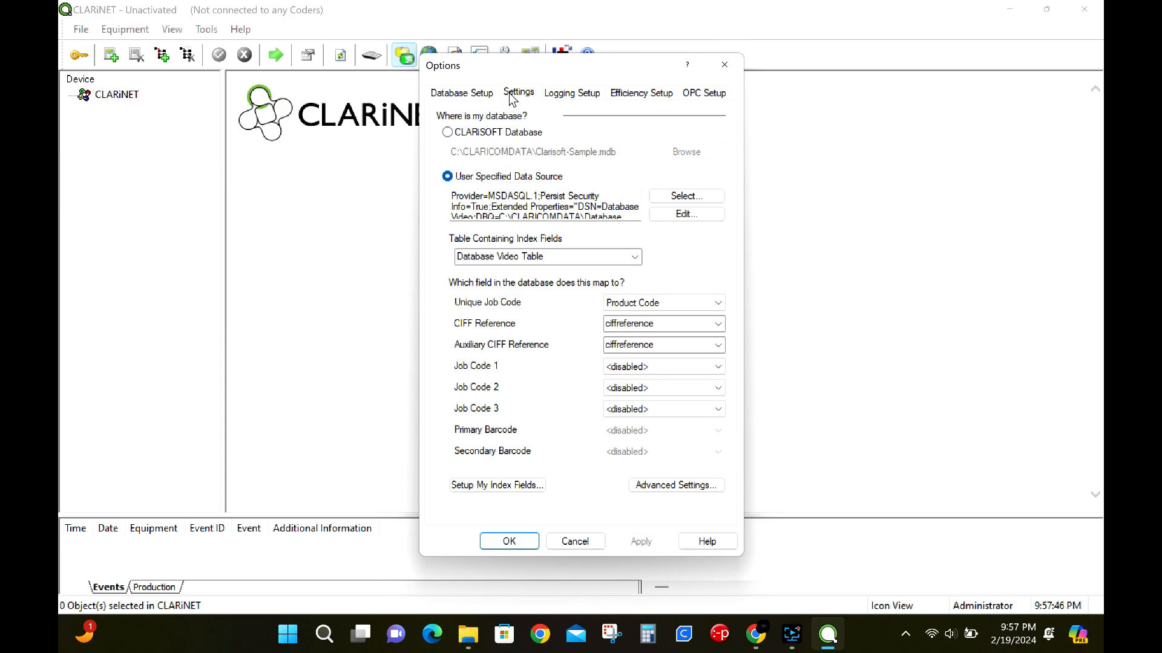
pyautogui.click(518, 93)
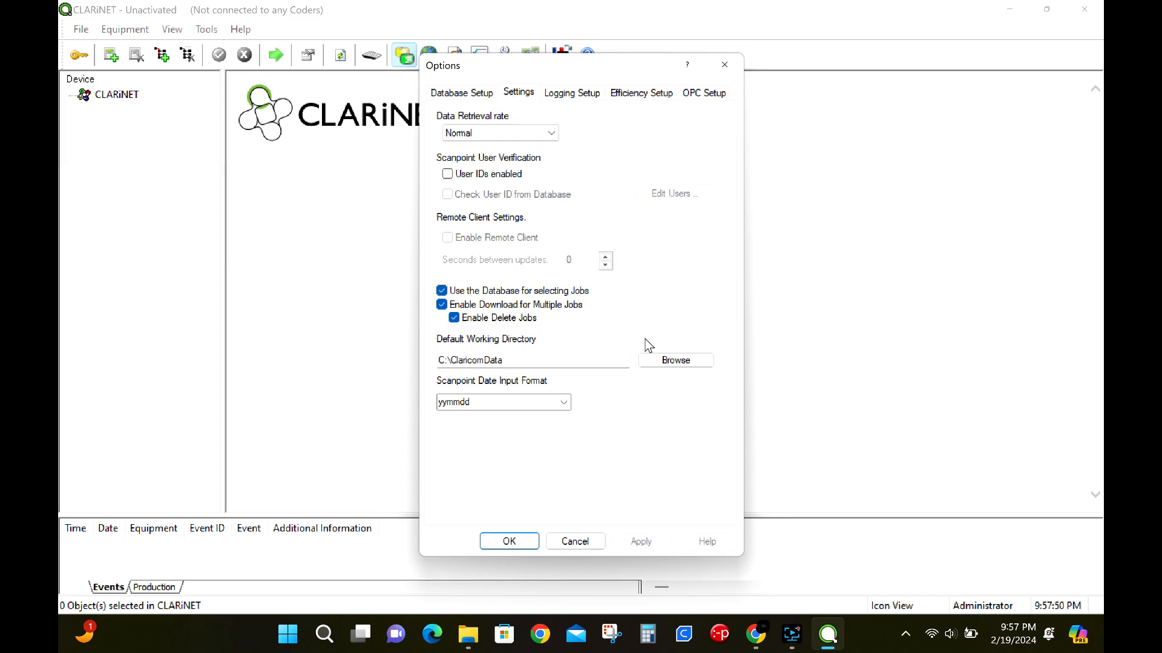
# - Browse to C:\CLARICOMDATA as the working directory, apply, and save the options
pyautogui.click(674, 360)
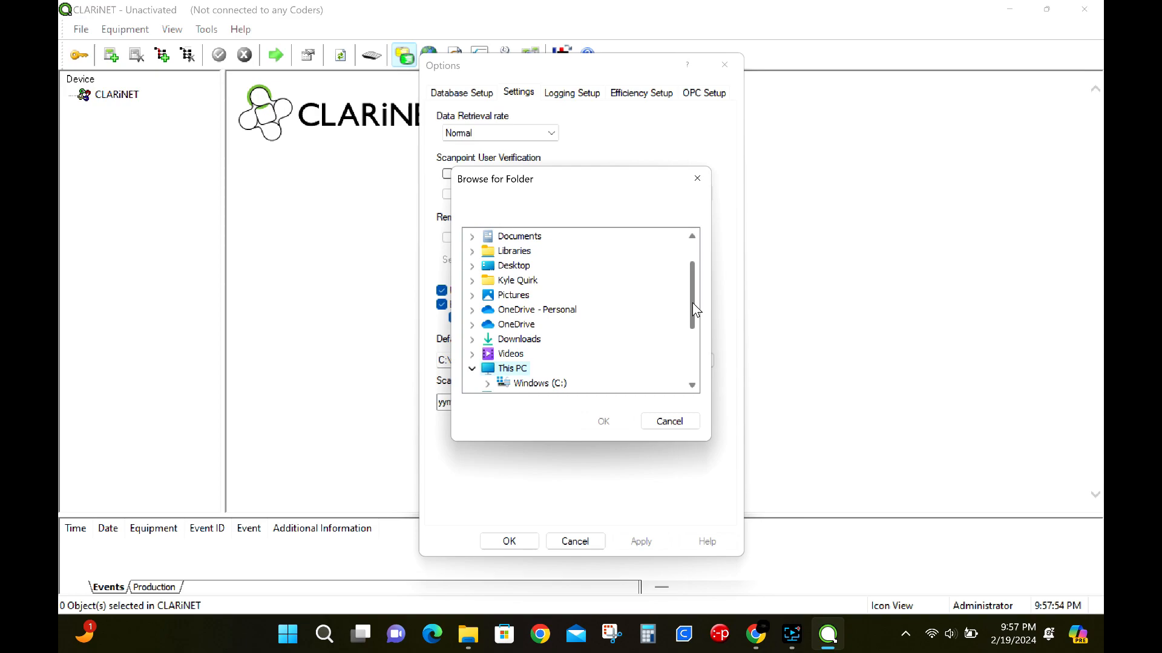
pyautogui.click(487, 383)
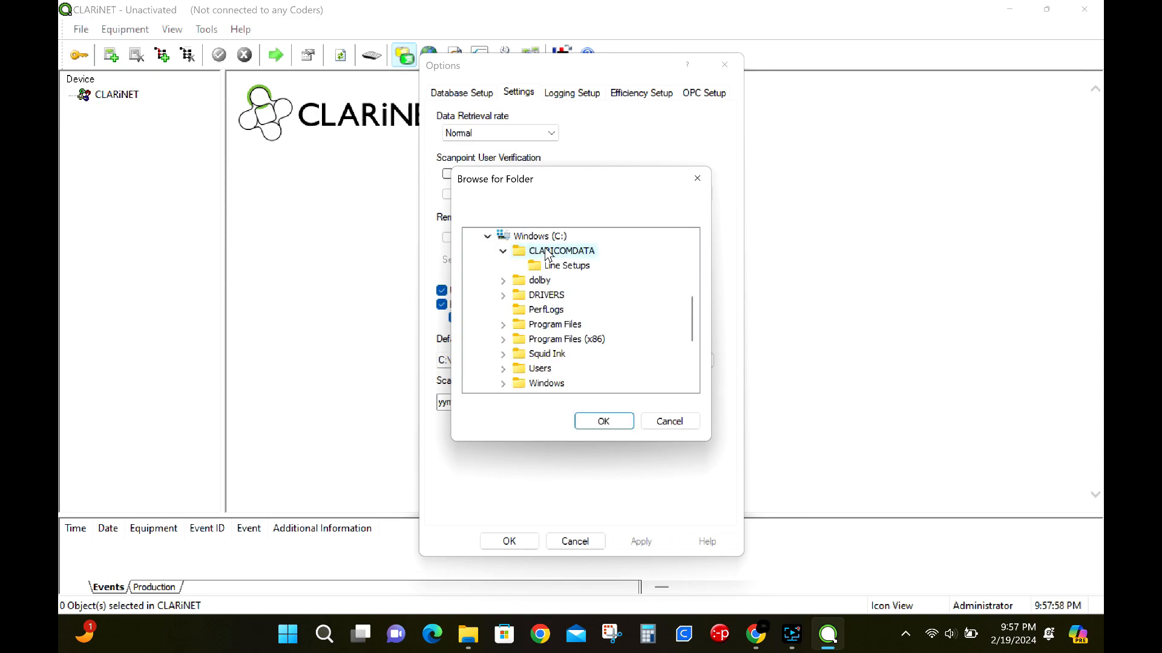
pyautogui.moveTo(603, 421)
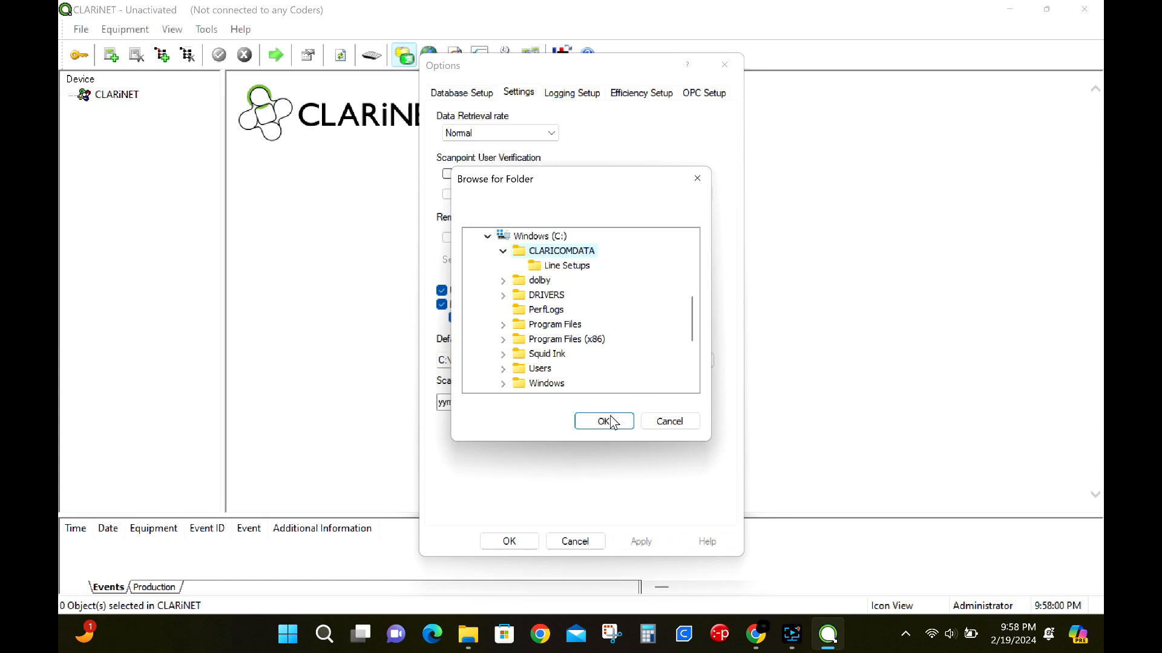
pyautogui.click(603, 421)
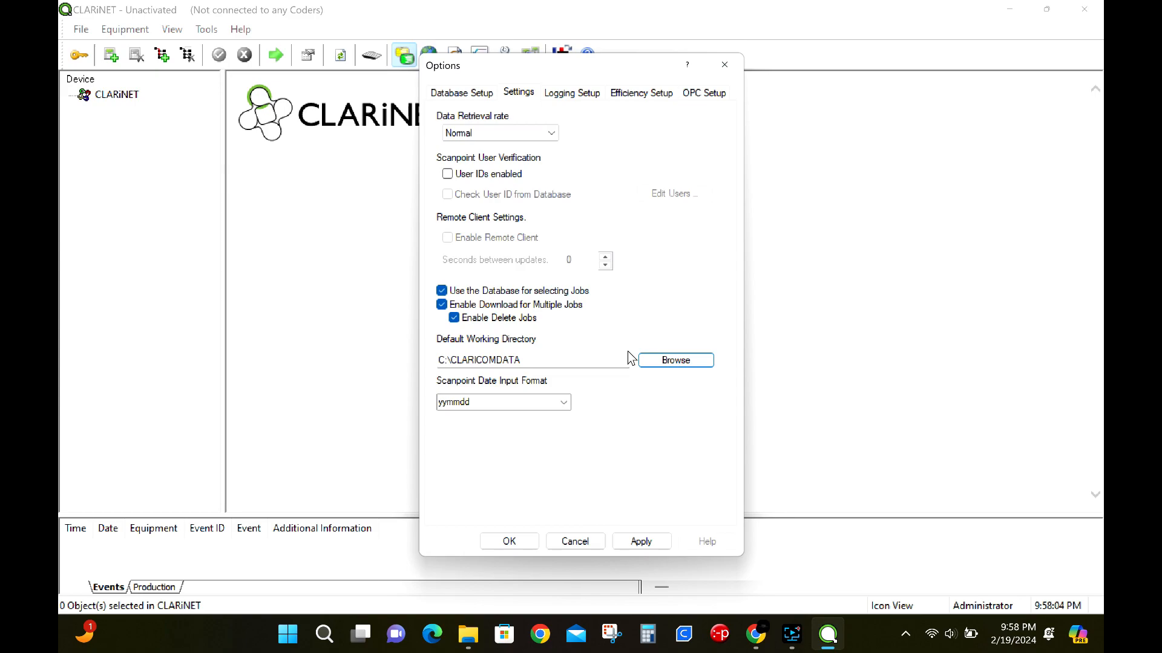
pyautogui.click(639, 541)
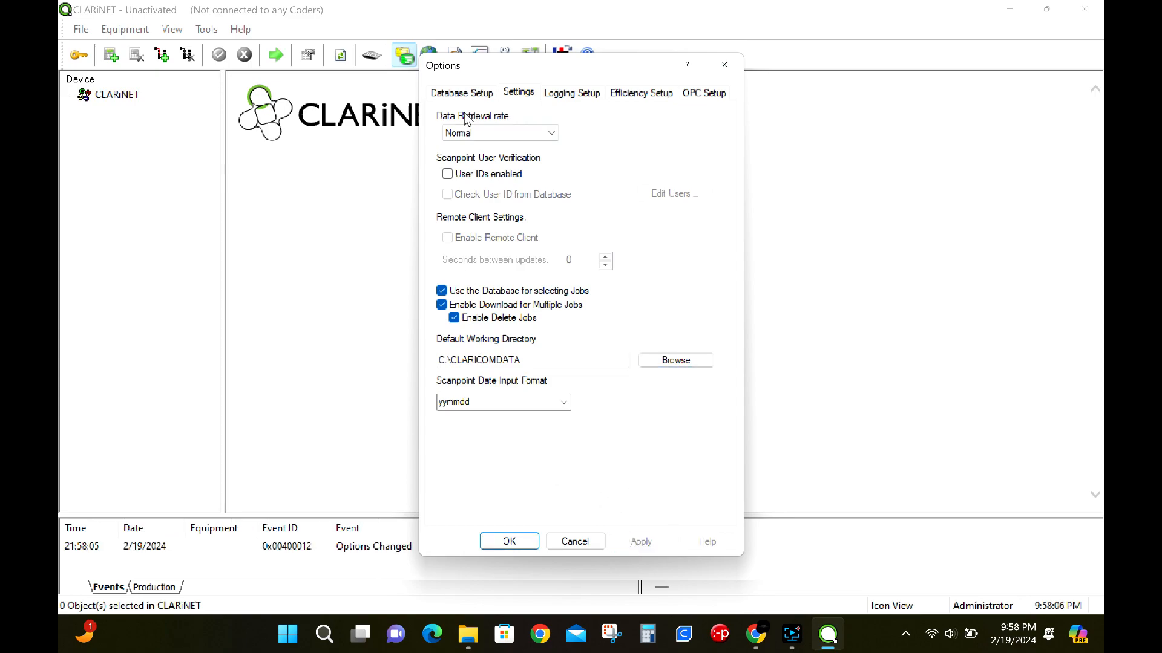
pyautogui.click(461, 93)
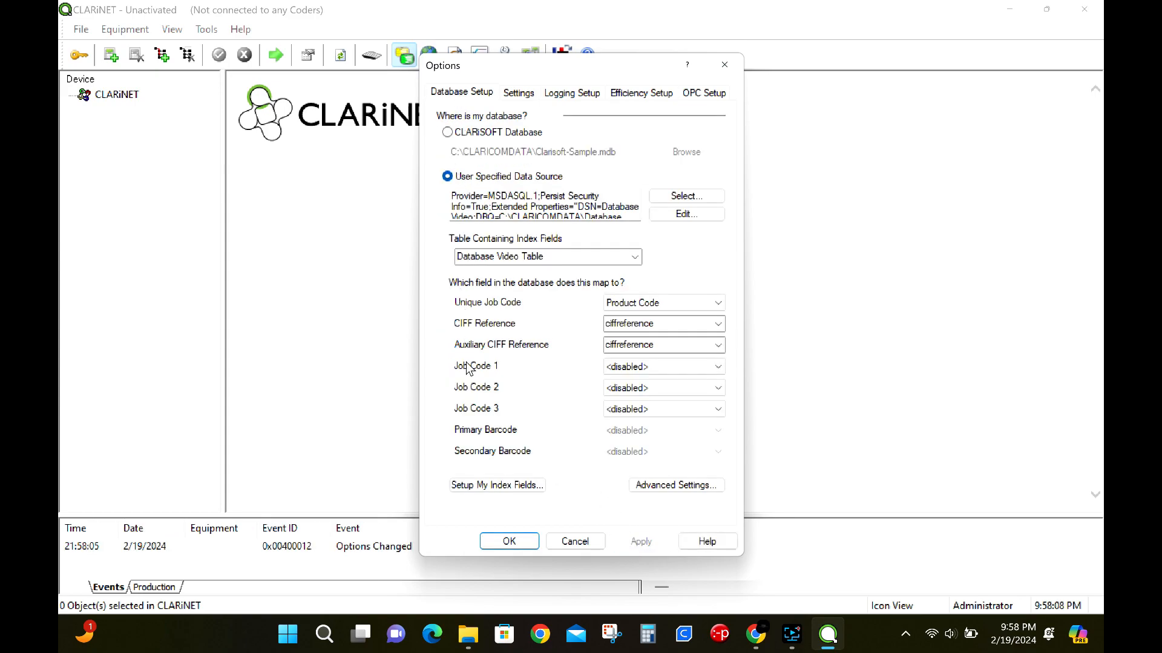
pyautogui.click(508, 541)
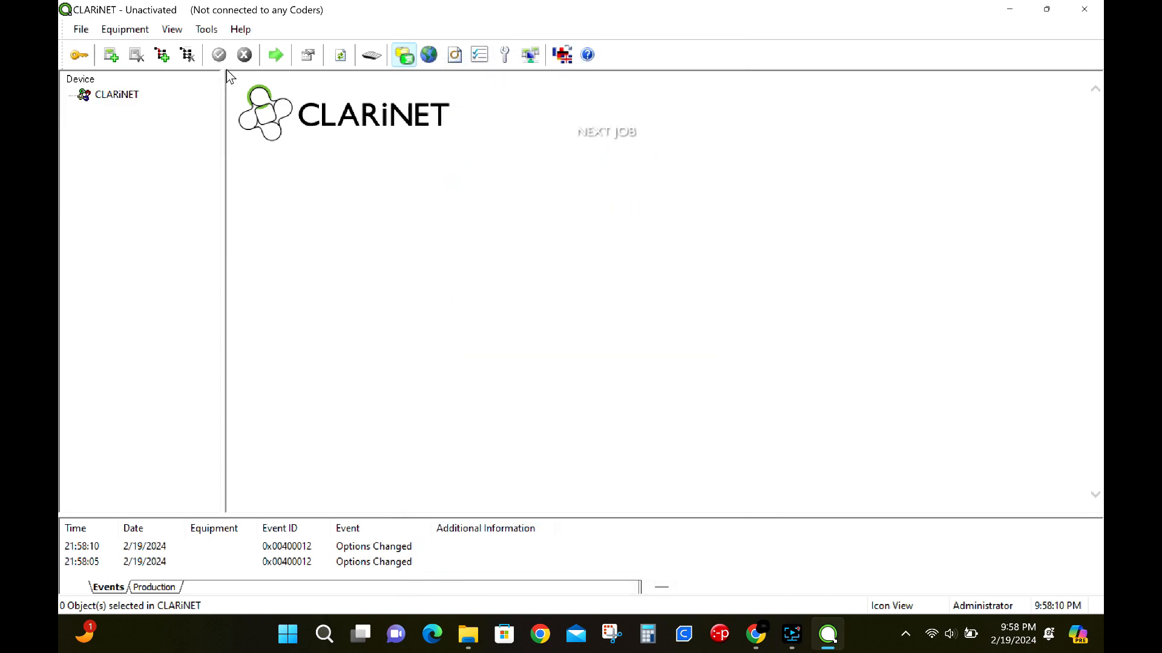
pyautogui.moveTo(287, 107)
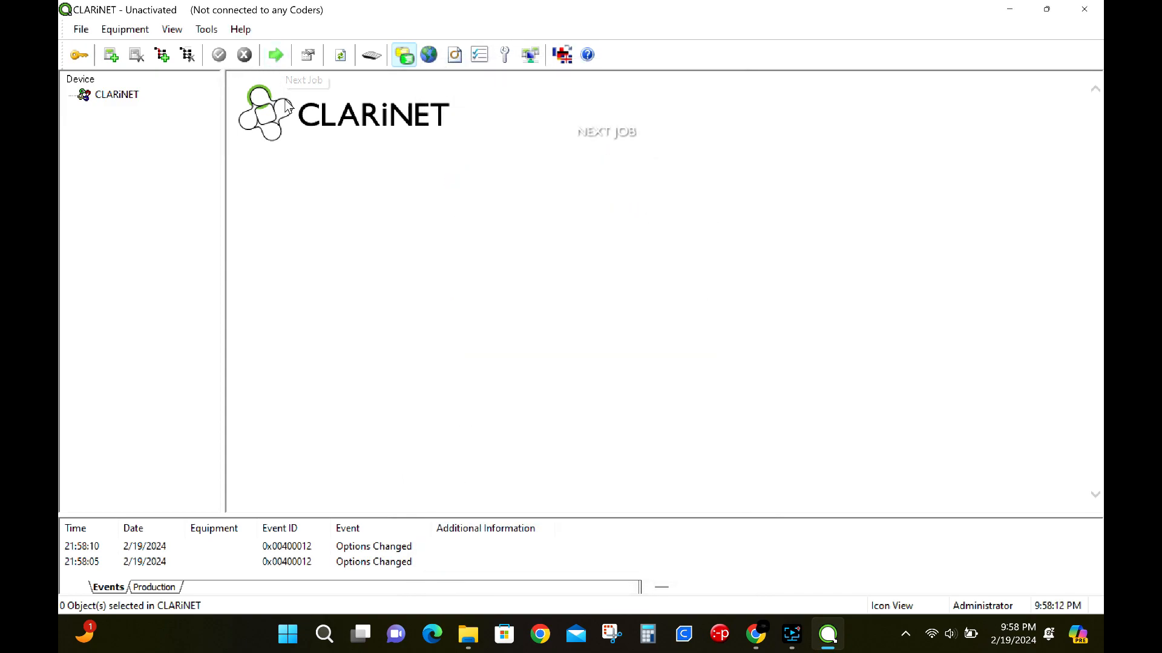
# - Start the Add Equipment wizard for a new Coder
pyautogui.click(110, 54)
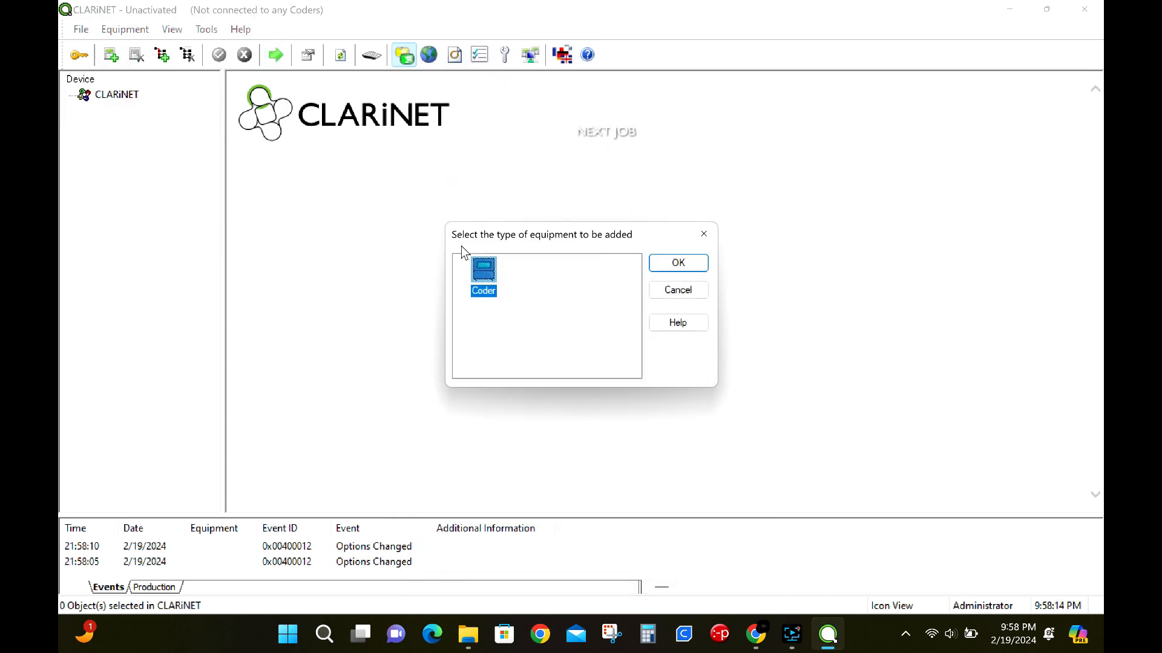
pyautogui.click(676, 263)
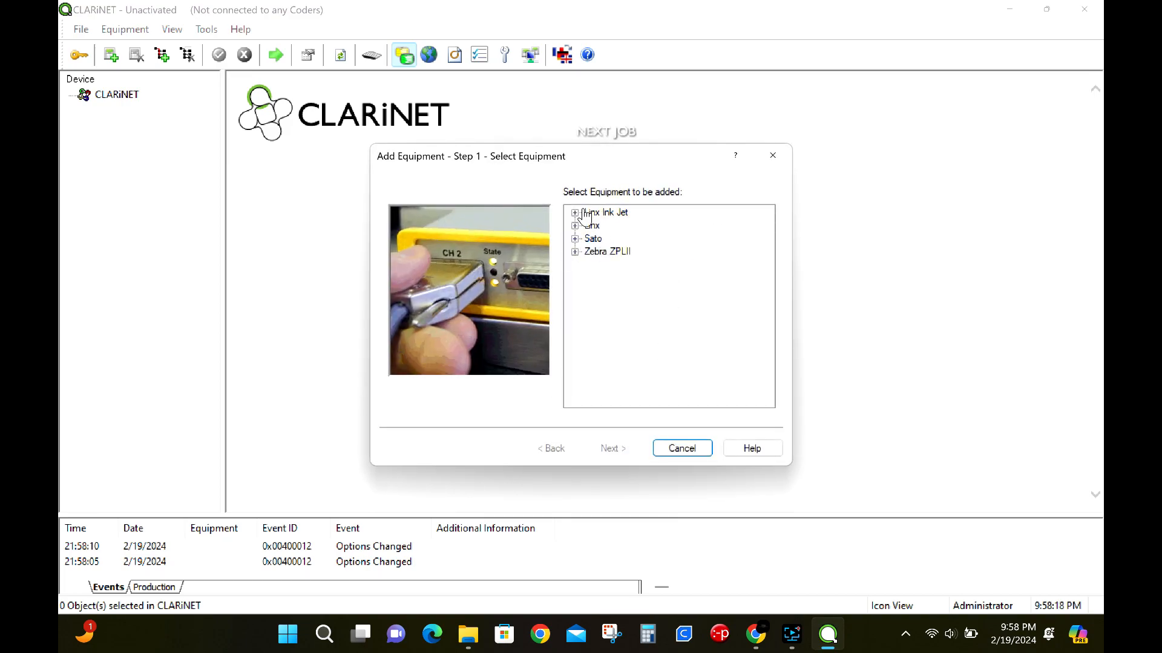
# - Pick the Linx CLARiTY TT1000 (107mm) Intermittent coder model
pyautogui.click(575, 212)
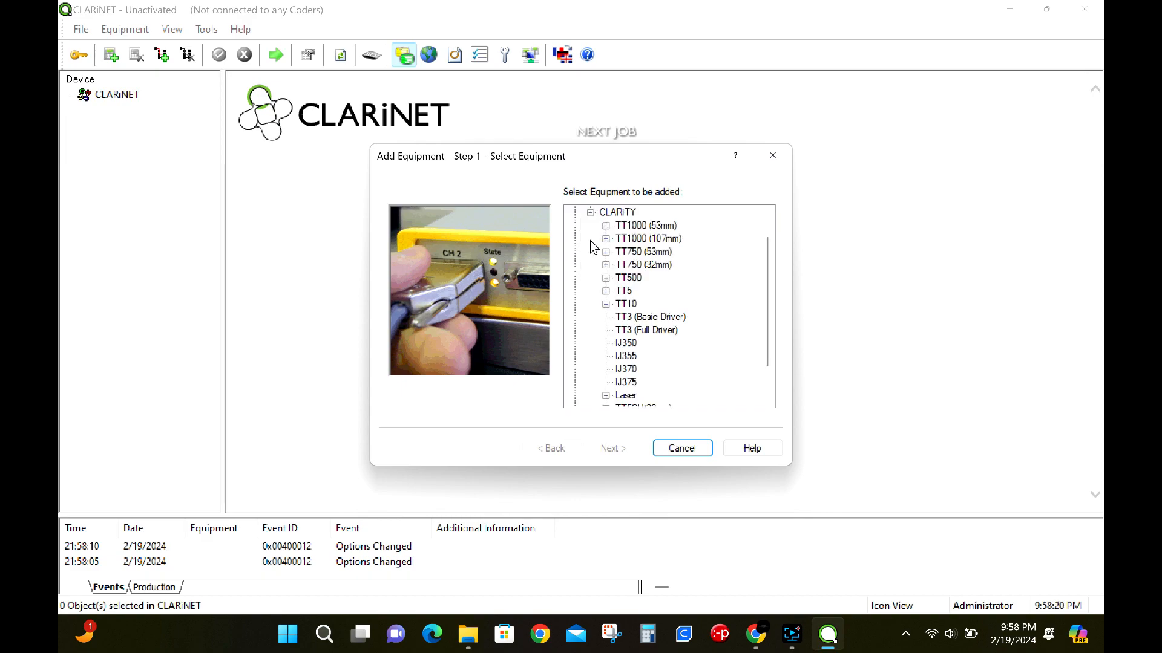
pyautogui.click(605, 238)
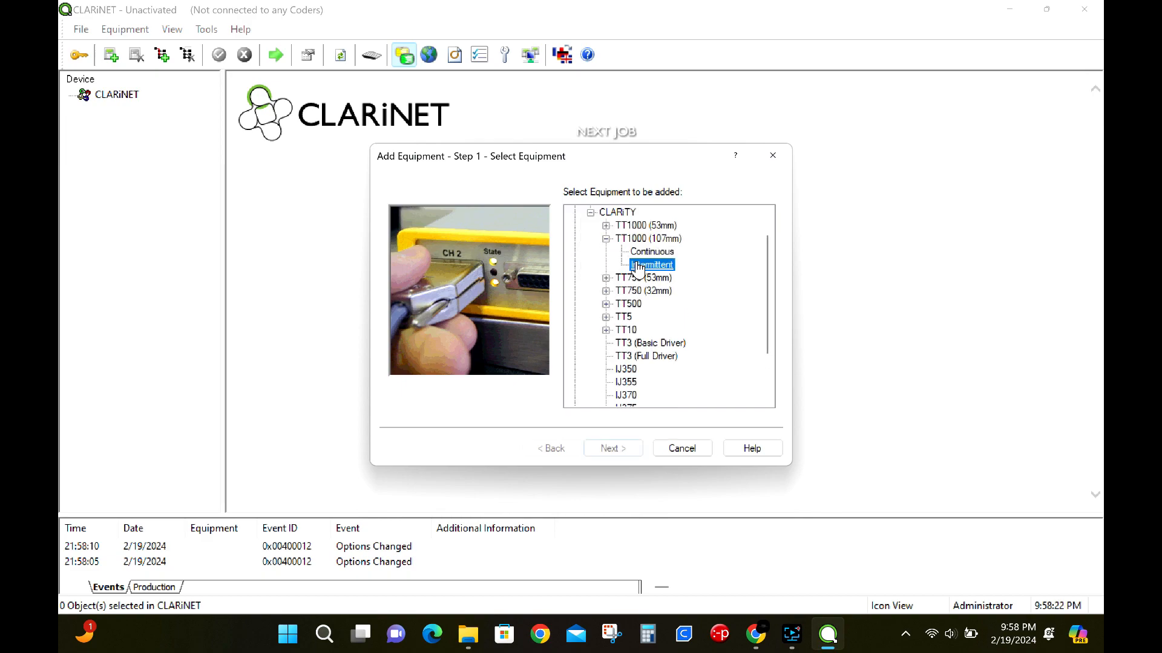
pyautogui.click(611, 448)
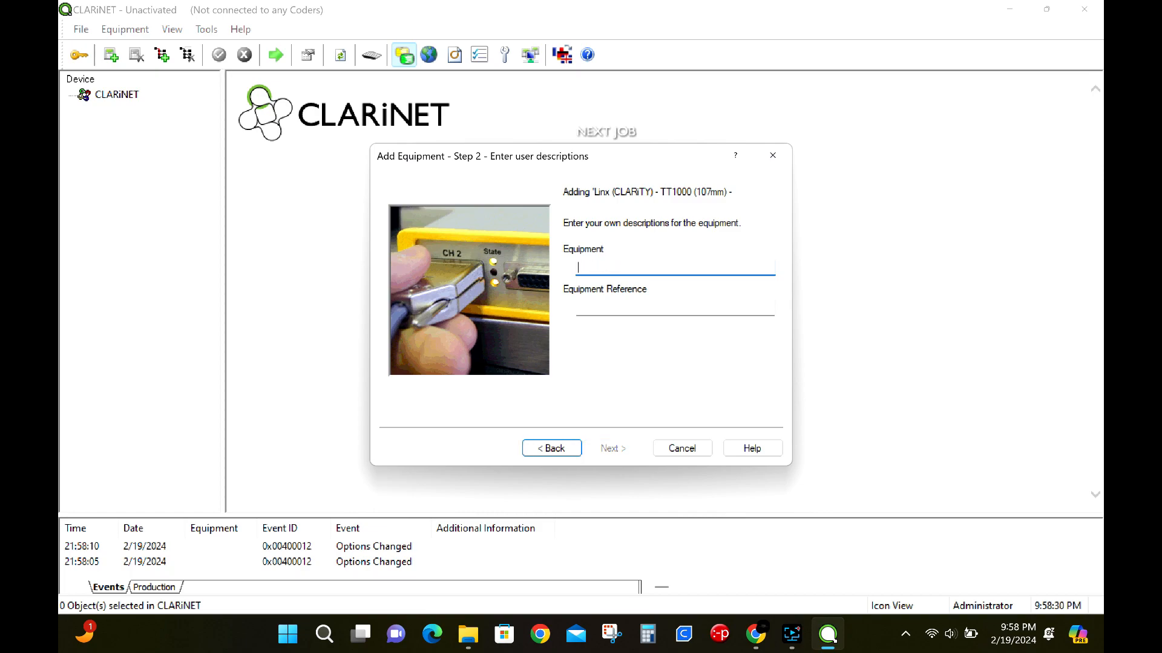
# - Name the coder 'PRINTER LINE 1' and keep the CLARiNET group
pyautogui.write('PRINTER LINE')
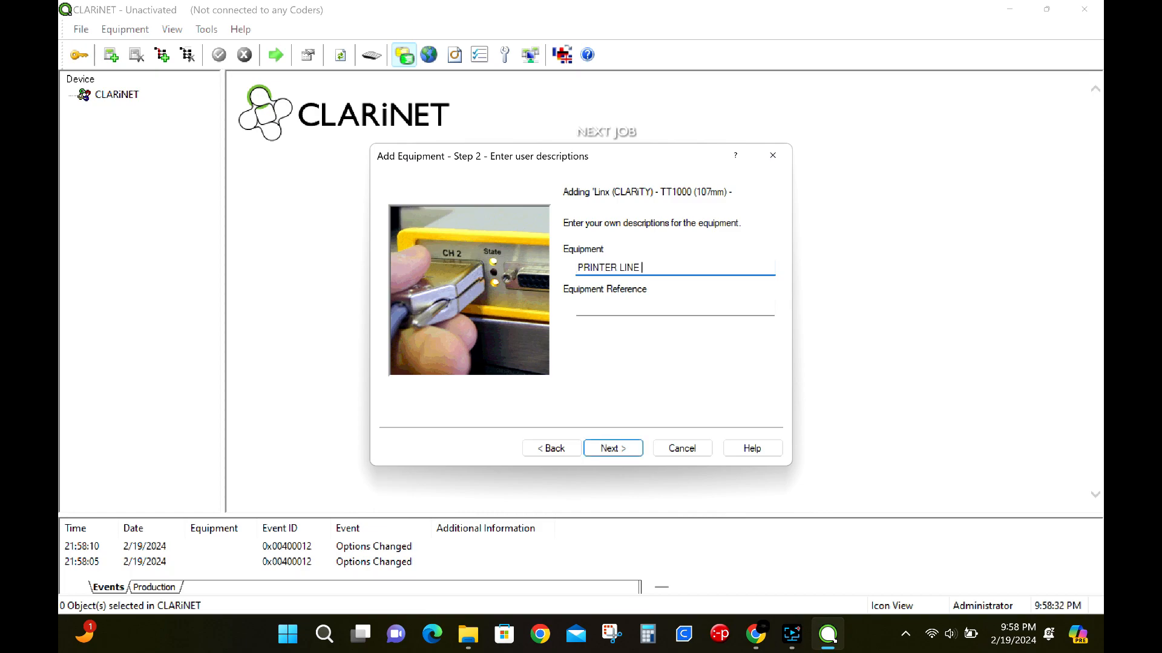
pyautogui.write('1')
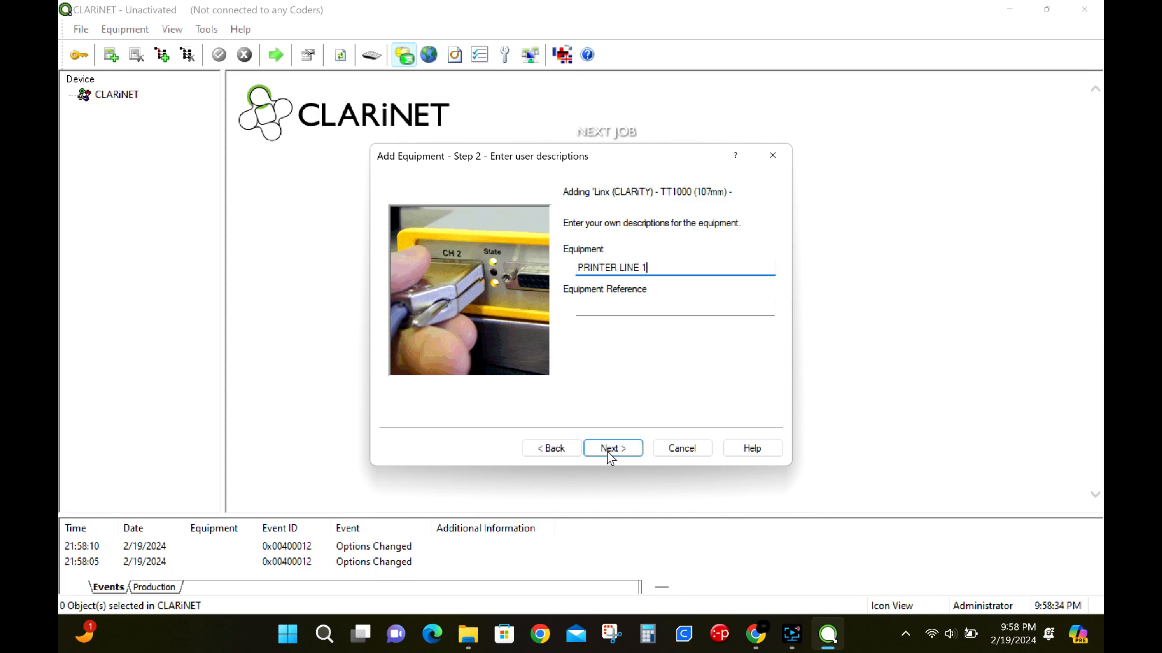
pyautogui.click(611, 448)
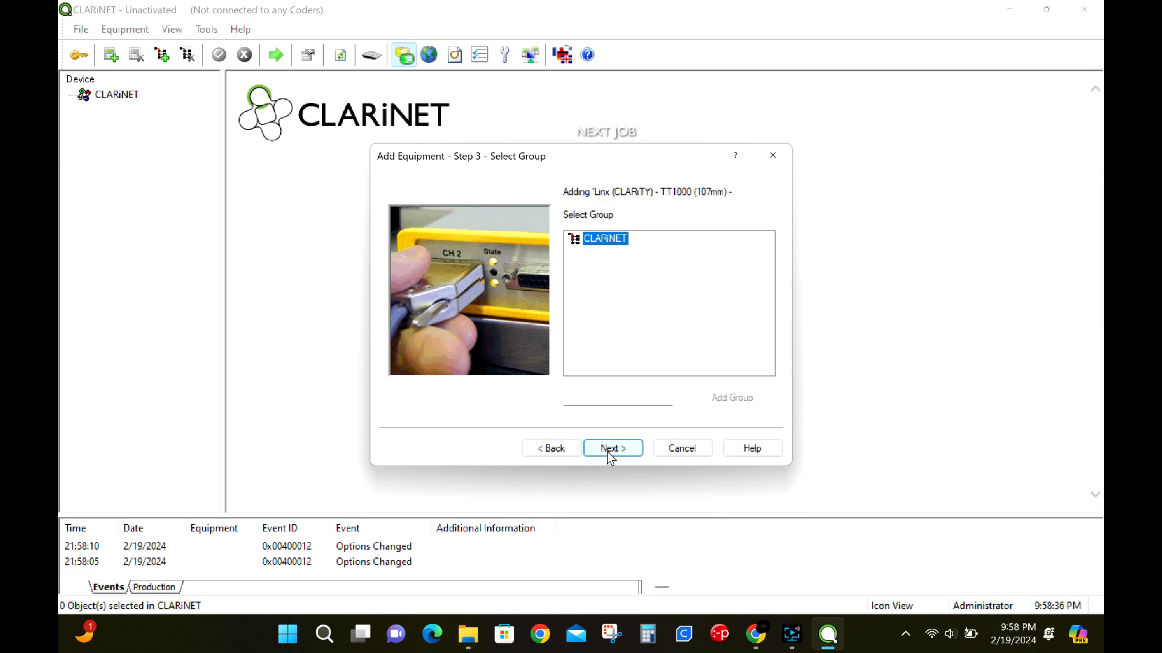
pyautogui.click(611, 448)
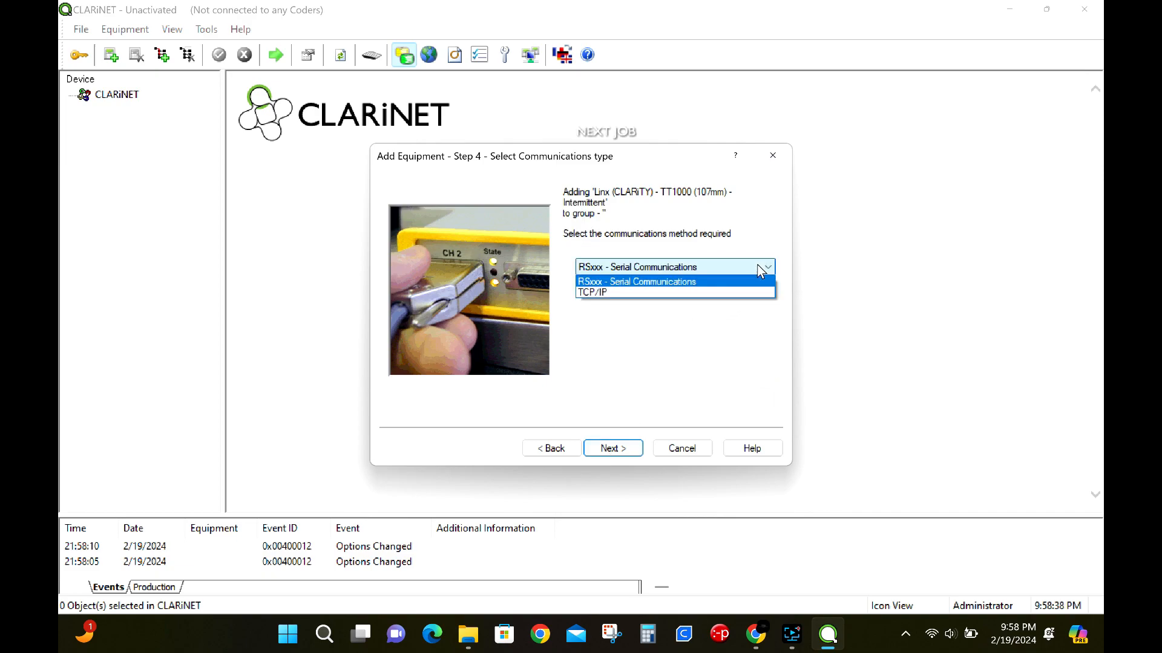
# - Choose TCP/IP at 10.0.0.15, port 3001, and finish adding the coder
pyautogui.click(594, 291)
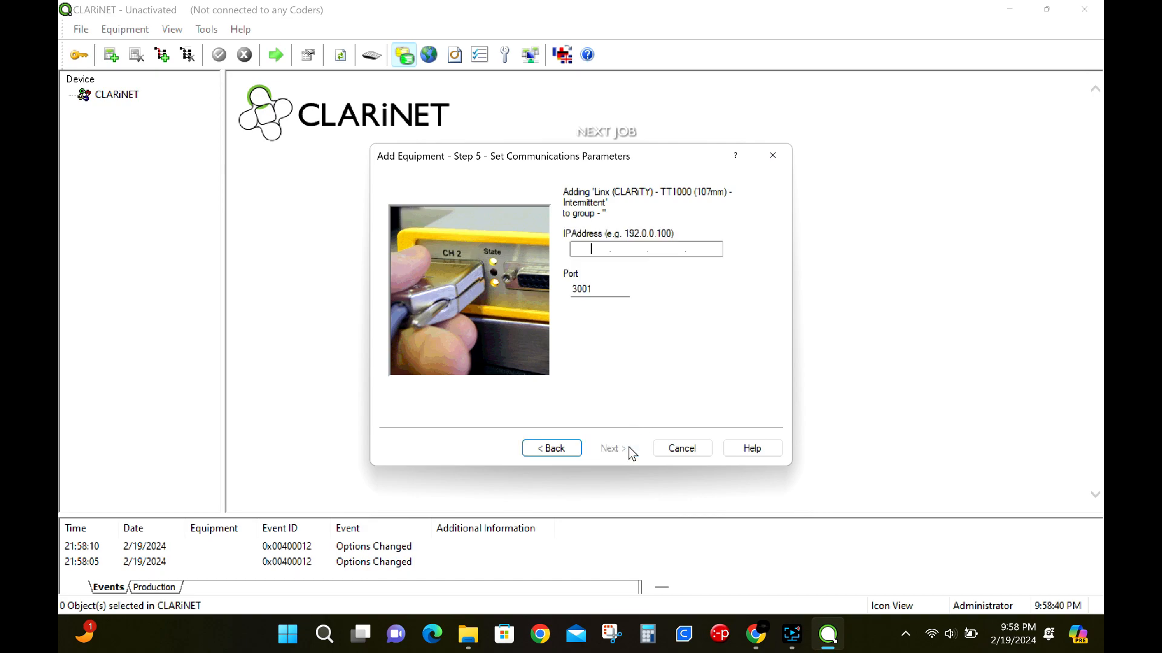
pyautogui.write('10.0.0.15')
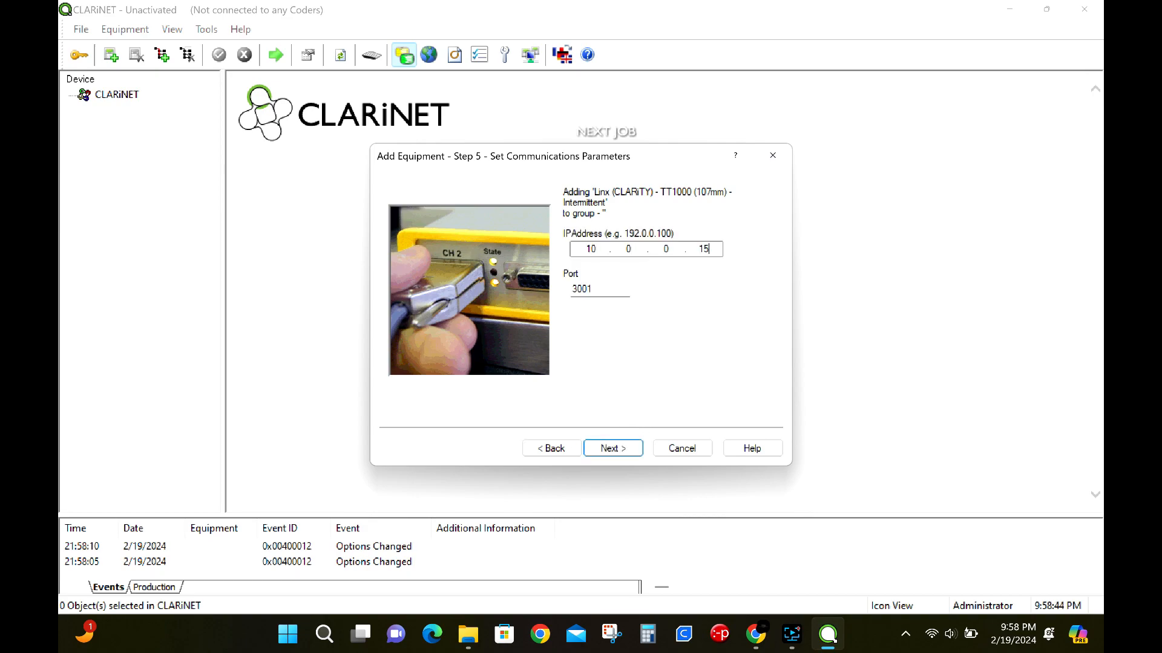
pyautogui.click(612, 448)
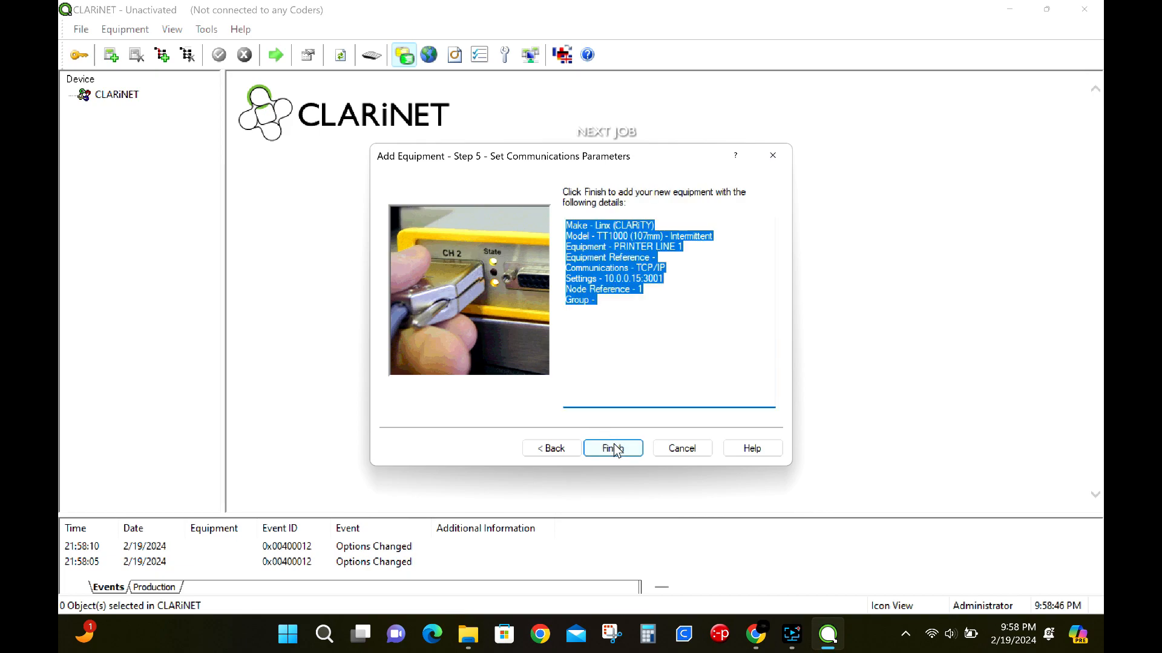
pyautogui.click(612, 448)
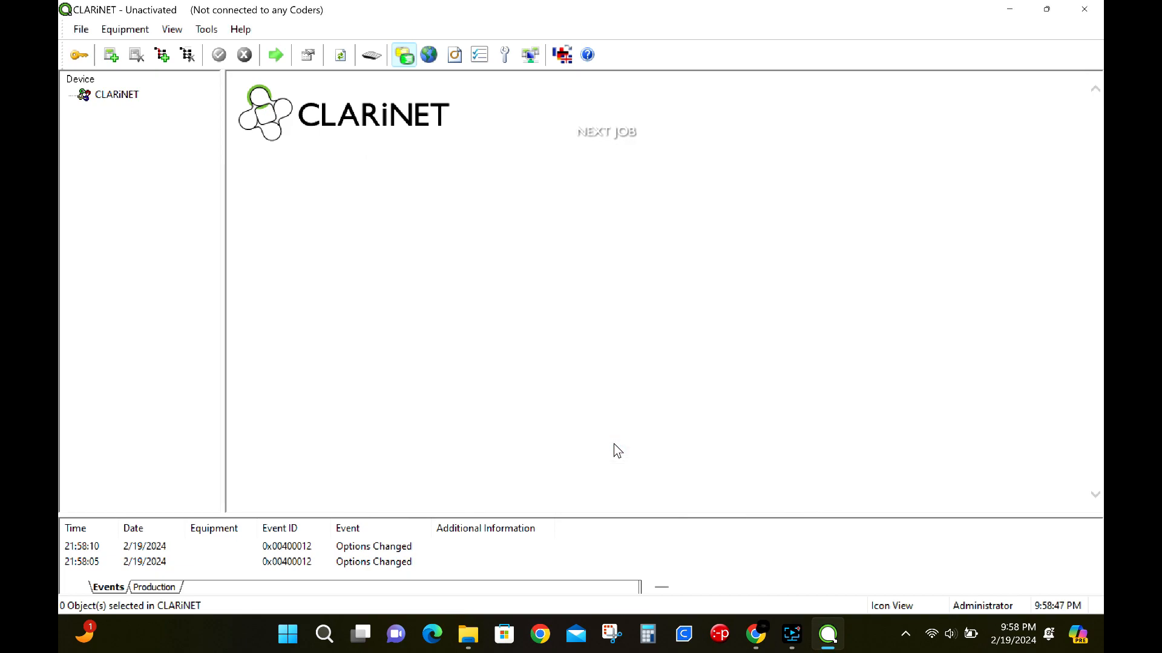